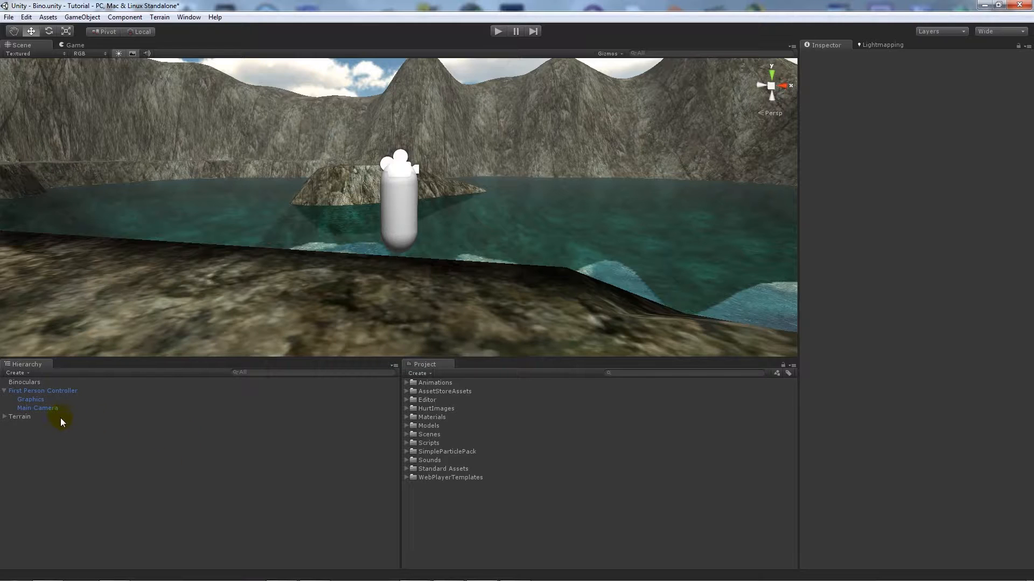
# Select Main Camera and briefly expand its Fisheye Zoom (Script) component settings.
pyautogui.click(37, 407)
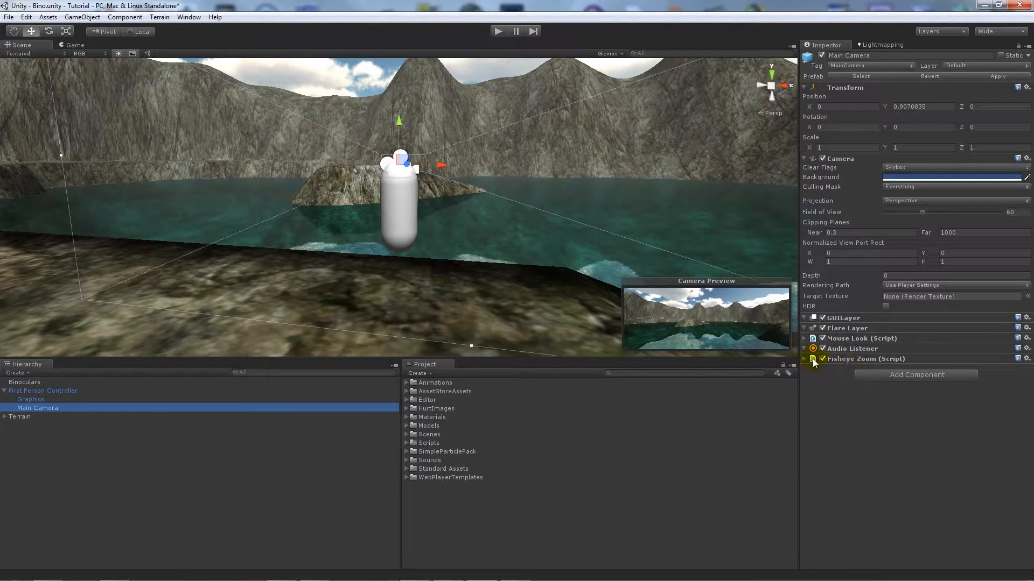
pyautogui.click(805, 360)
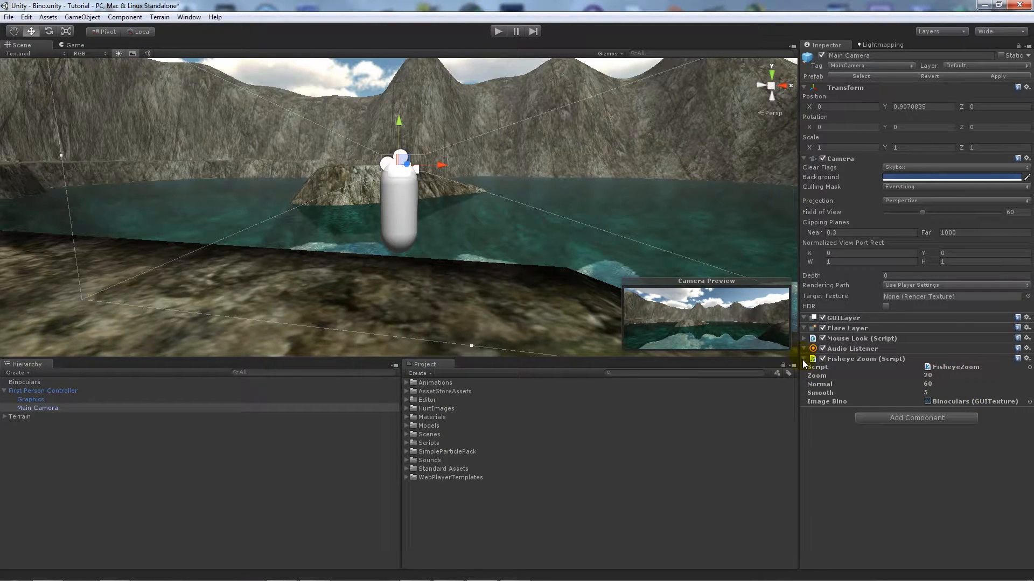
pyautogui.click(804, 358)
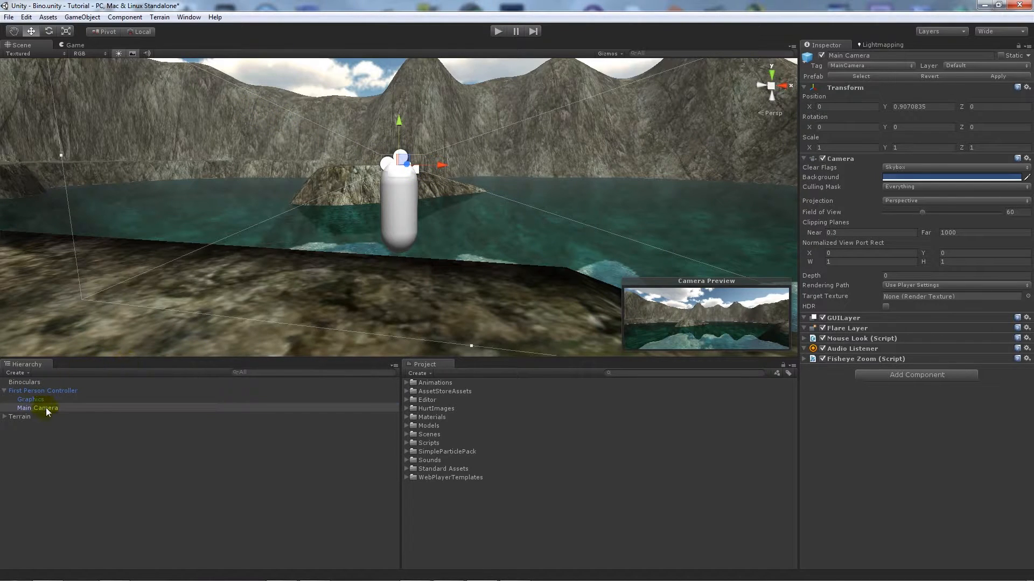
# Add Component > Image Effects > Fisheye to the camera with Strength X and Y at 100.
pyautogui.click(125, 17)
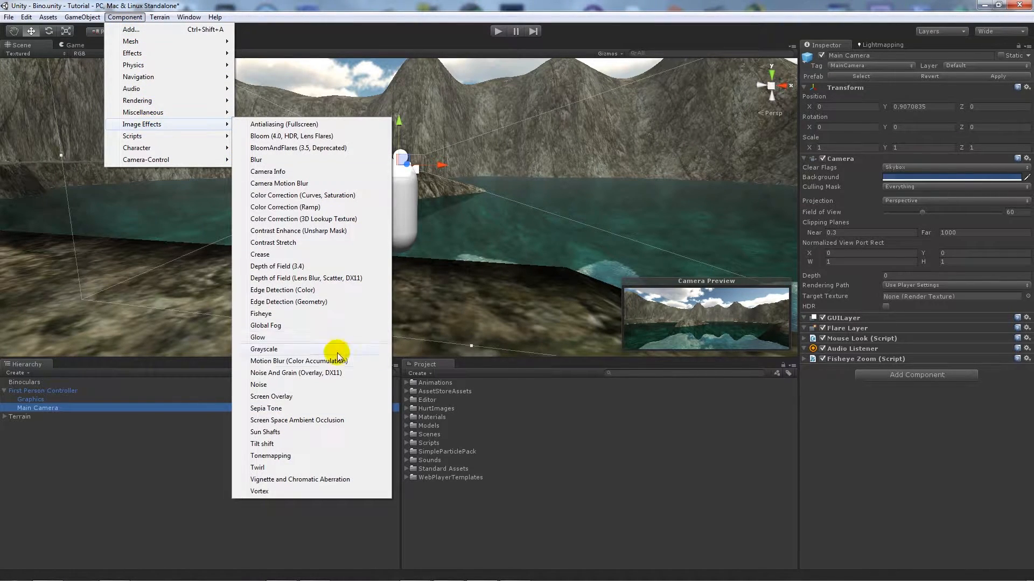
pyautogui.moveTo(279, 314)
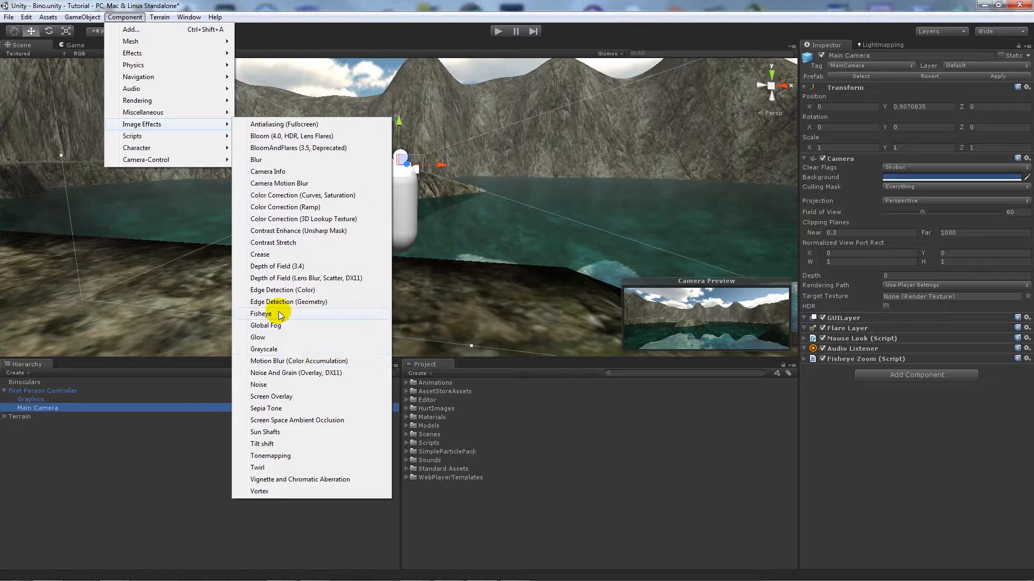
pyautogui.click(261, 313)
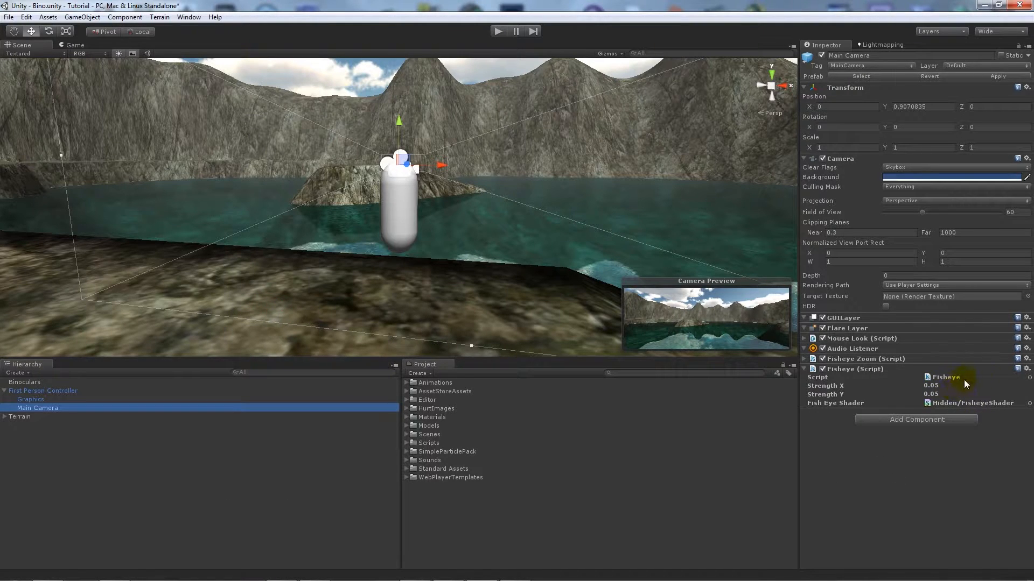
pyautogui.moveTo(642, 407)
pyautogui.write('100')
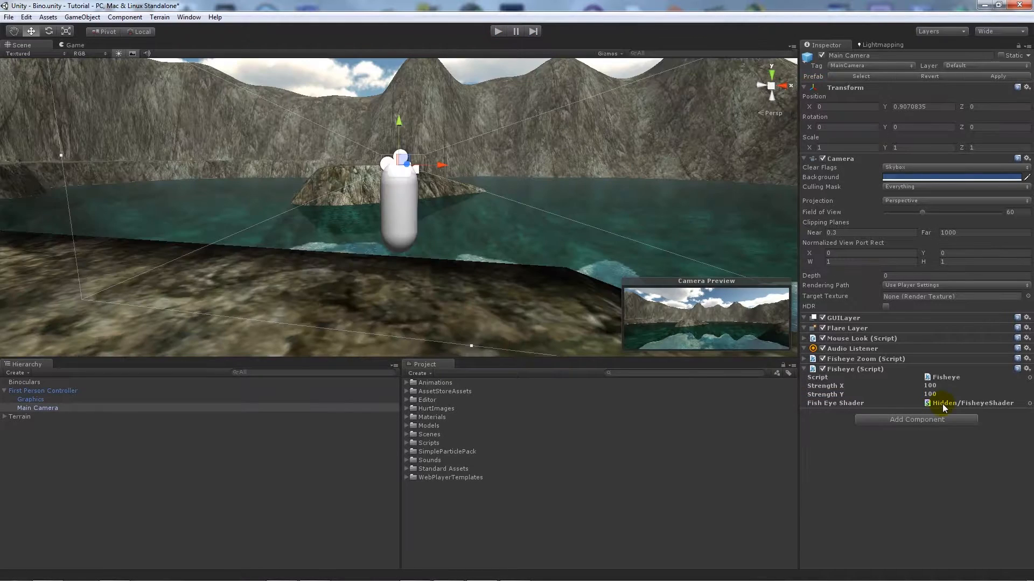
pyautogui.click(931, 385)
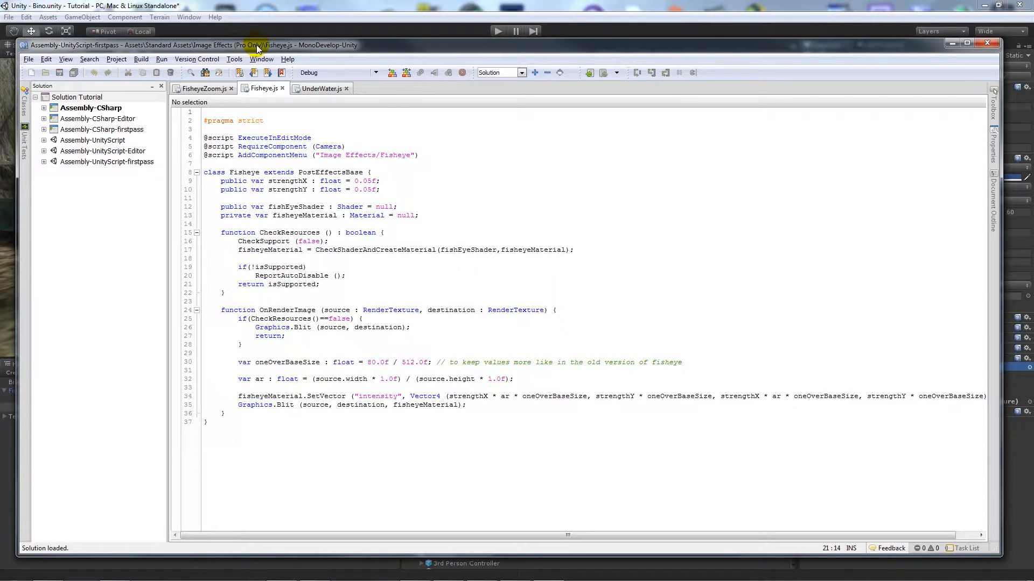
# Switch to the FisheyeZoom.js tab and maximize the MonoDevelop window.
pyautogui.click(200, 88)
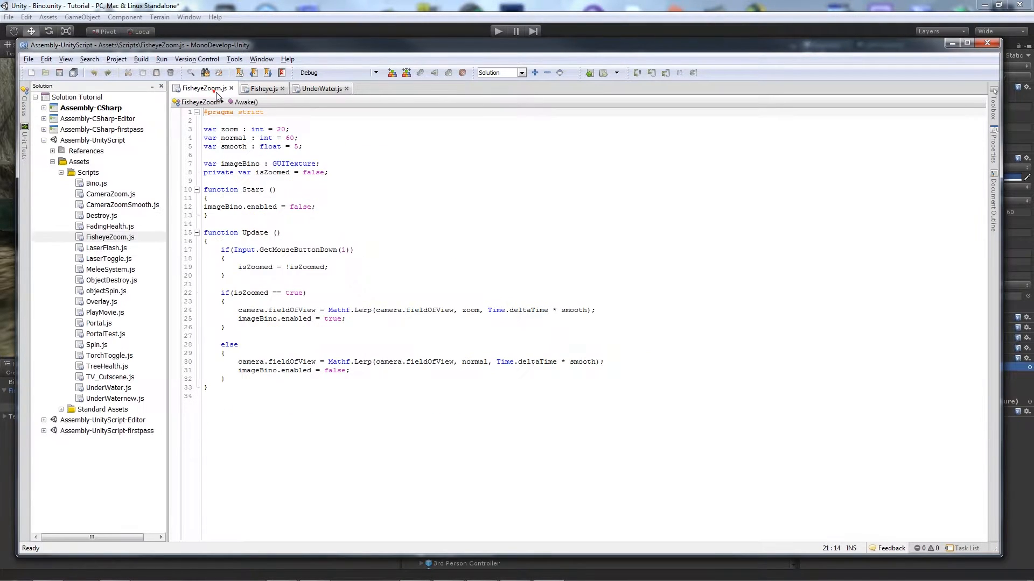
pyautogui.moveTo(338, 55)
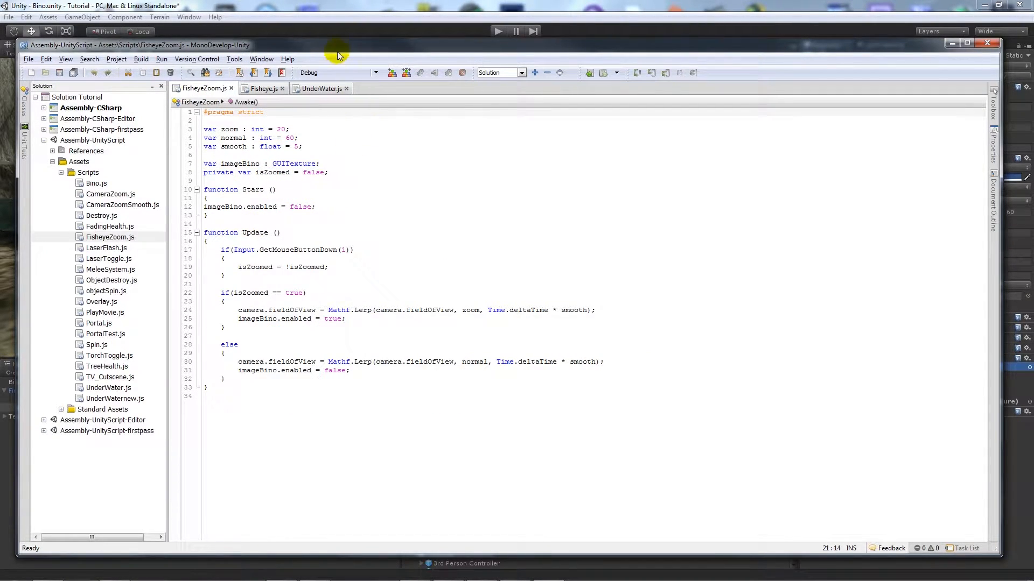
pyautogui.click(962, 45)
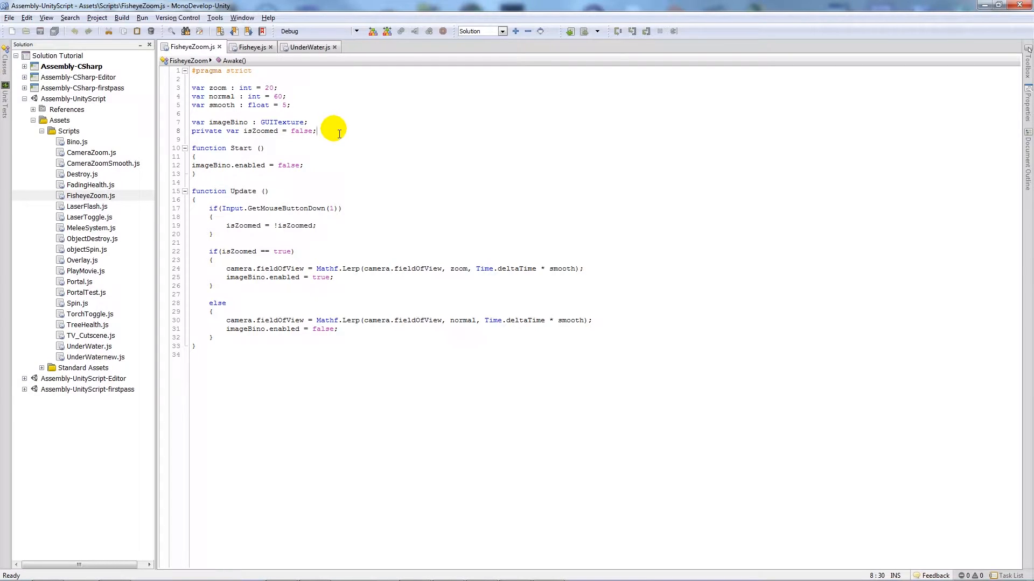
# Declare 'private var fishEye : Fisheye' below the isZoomed declaration.
pyautogui.press('Enter')
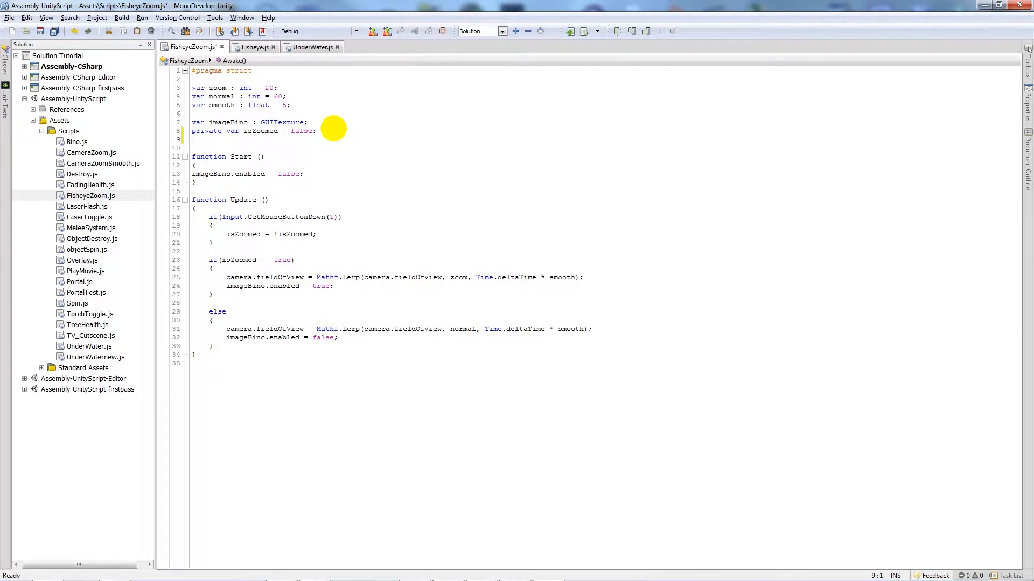
pyautogui.write('private var')
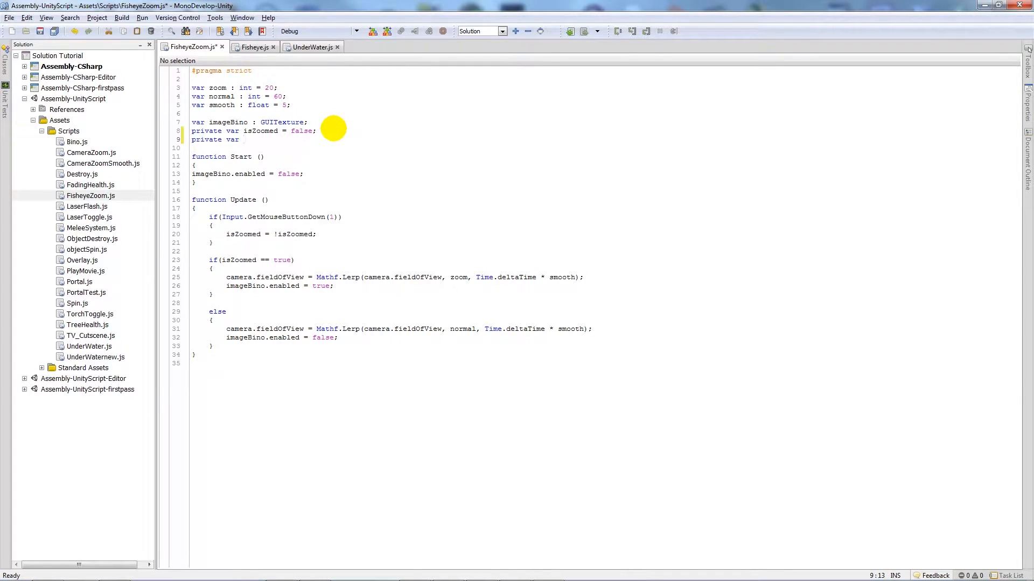
pyautogui.write('fishEye :')
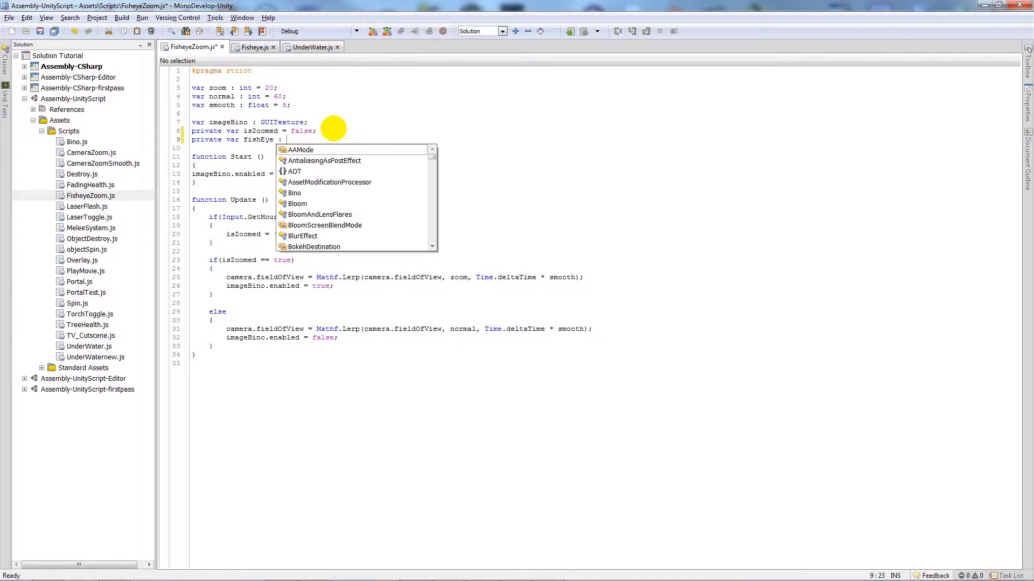
pyautogui.write('Fisheye;')
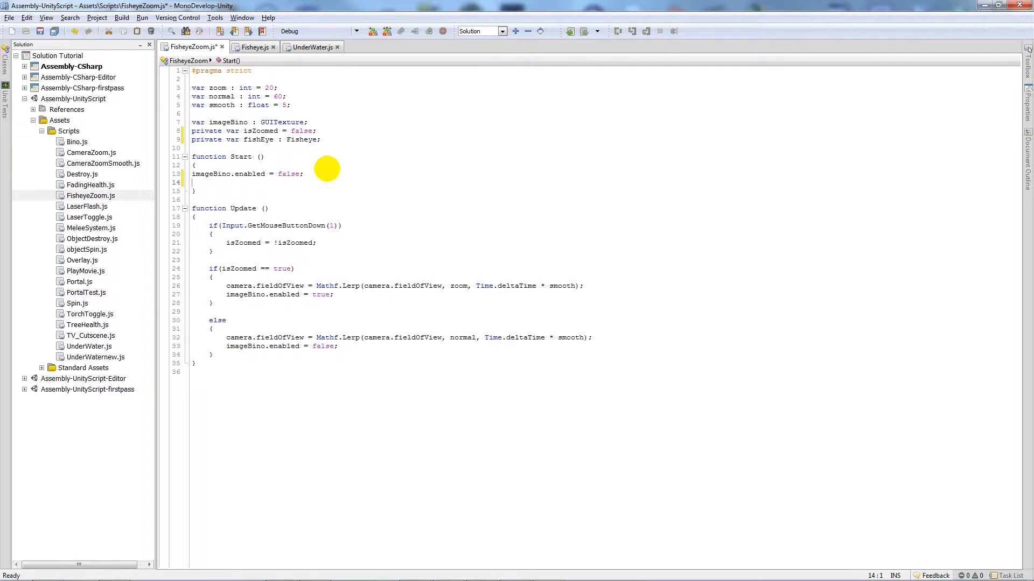
# In Start(), fetch fishEye via GetComponent(Fisheye) and set its enabled to false.
pyautogui.write('fishEye =')
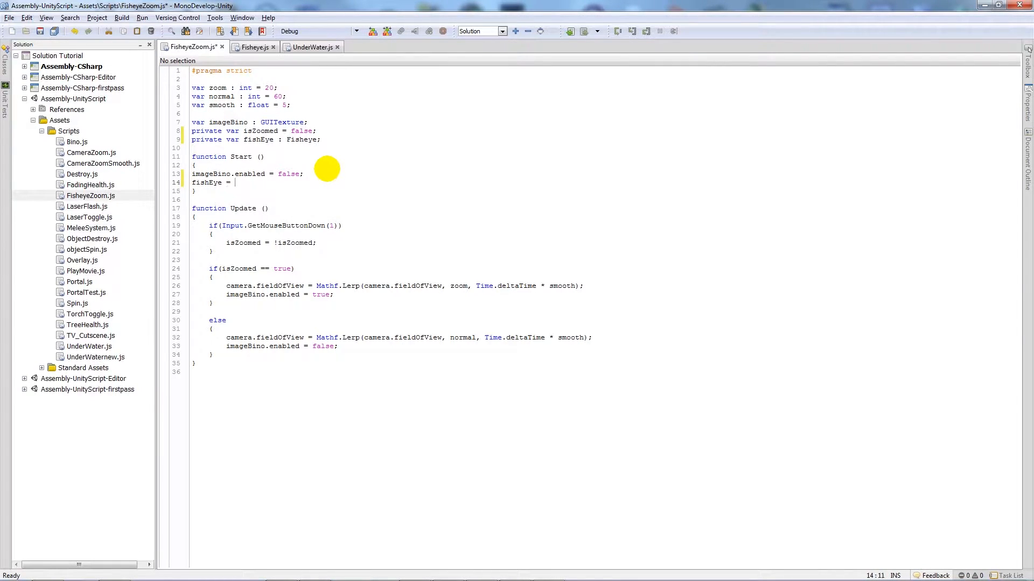
pyautogui.write('GetComponent(')
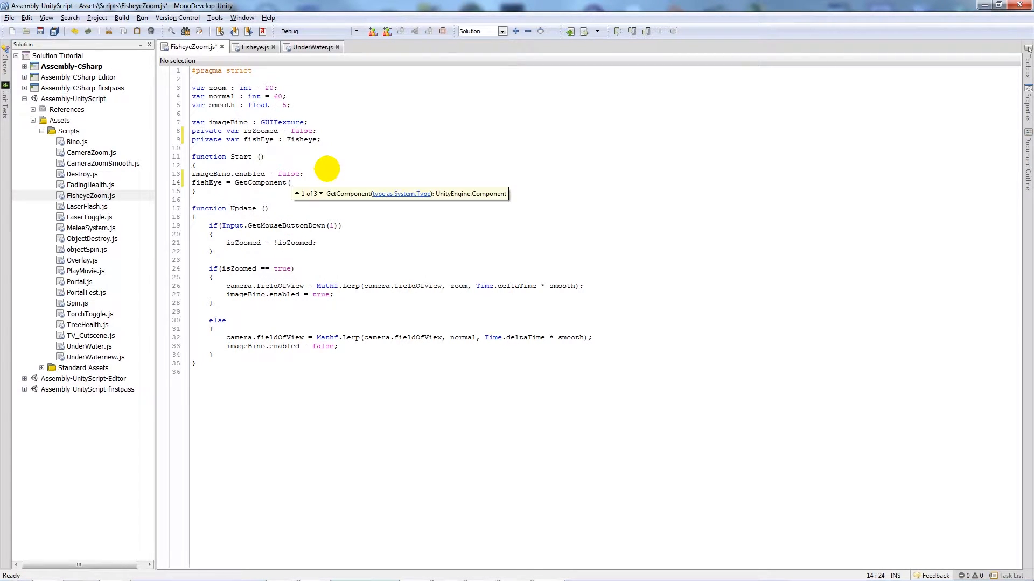
pyautogui.write('Fisheye);')
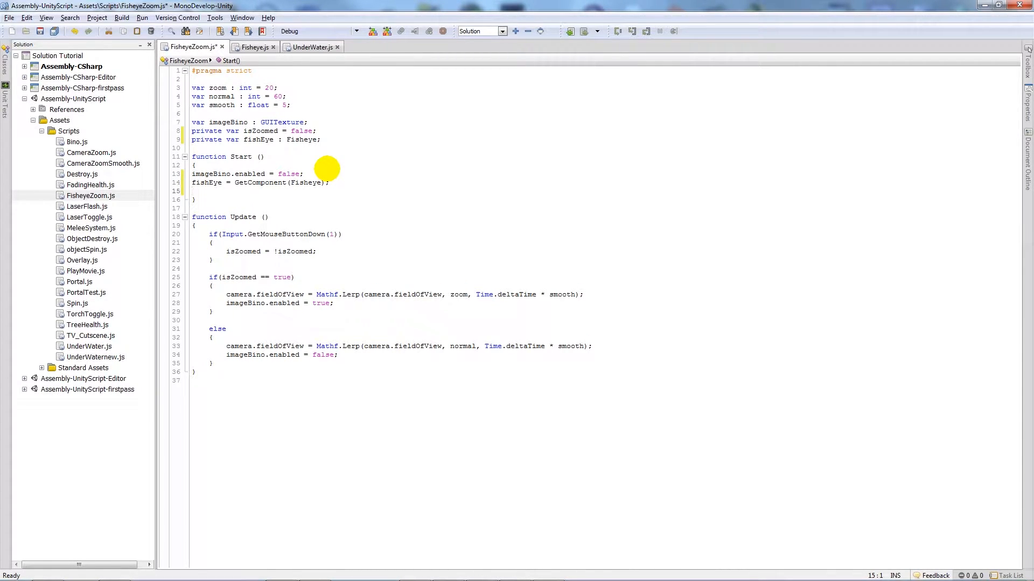
pyautogui.write('fish')
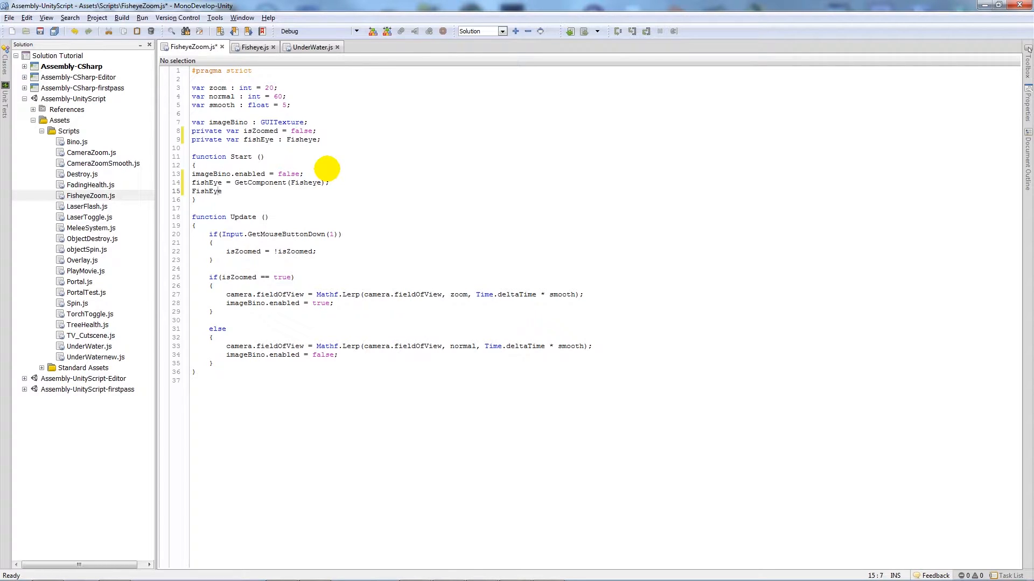
pyautogui.write('.enabled')
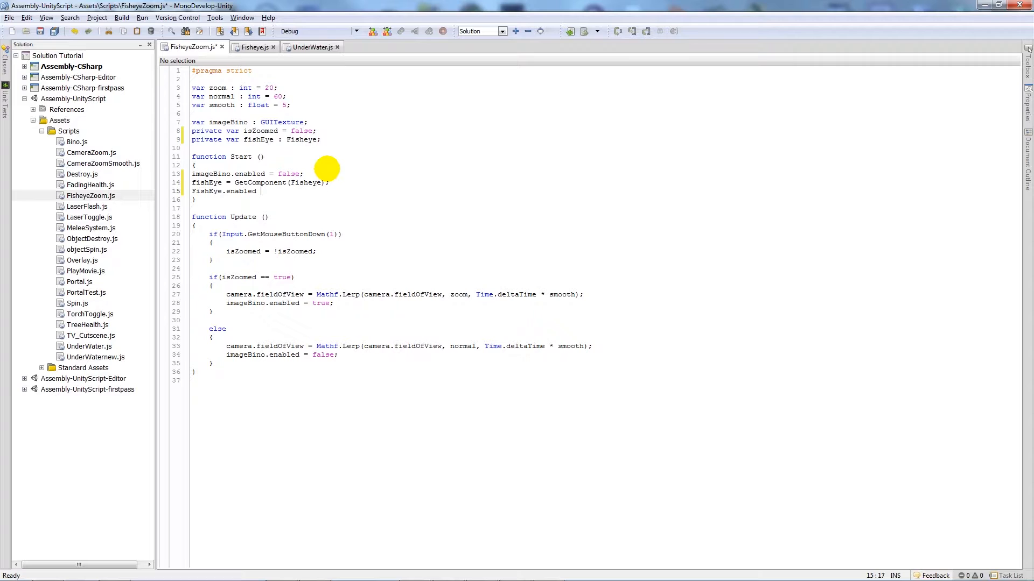
pyautogui.write('= false;')
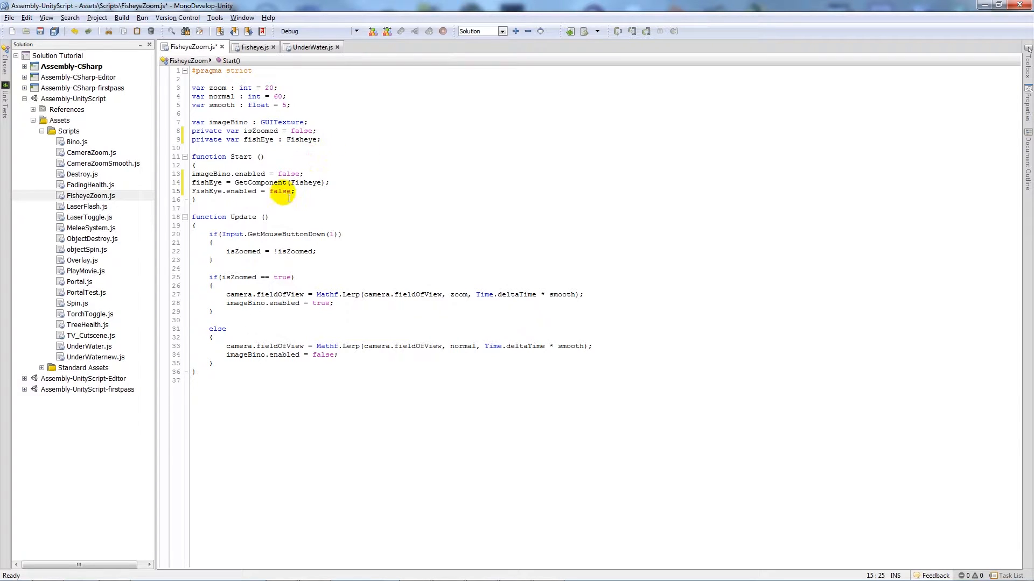
# In the zoomed branch, set fishEye.enabled = true and begin a fishEye.strength line.
pyautogui.click(295, 191)
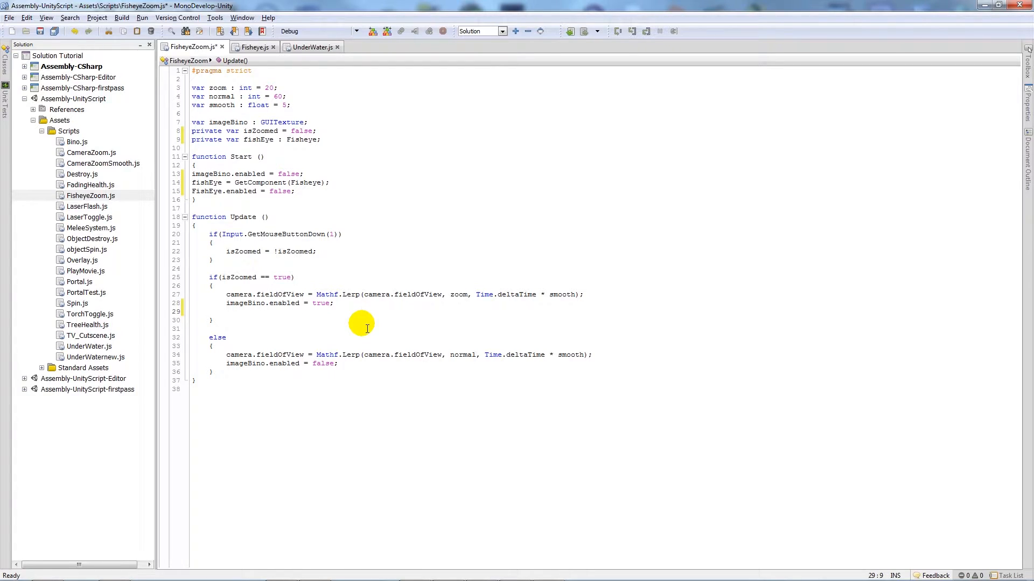
pyautogui.write('fishEye')
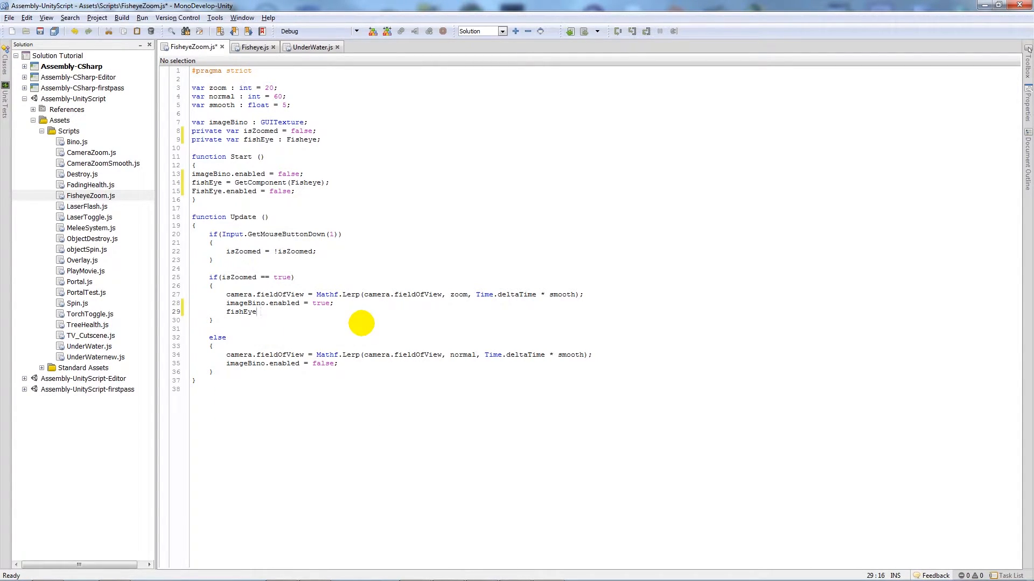
pyautogui.write('.enabled = true;')
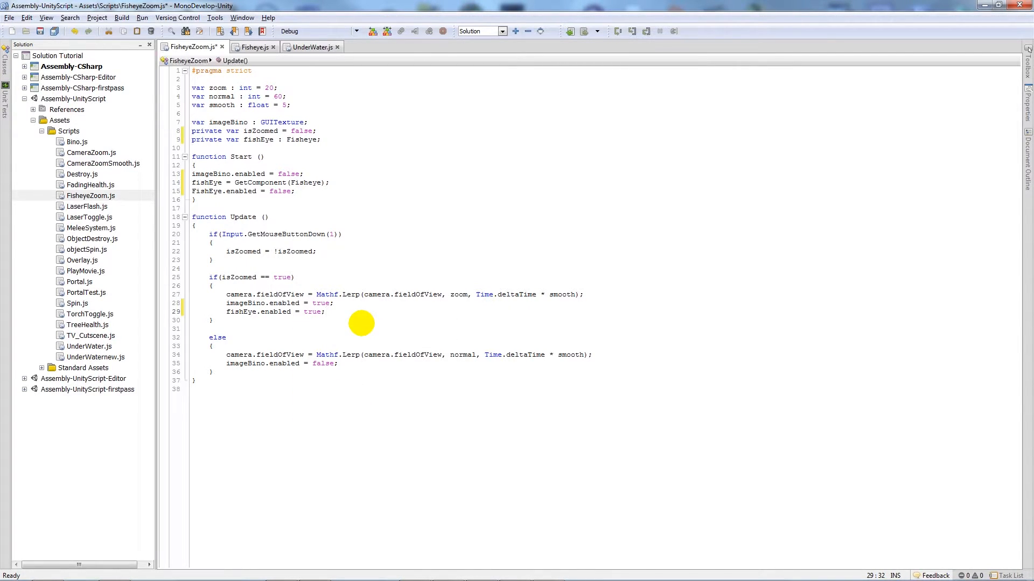
pyautogui.write('fishEye.')
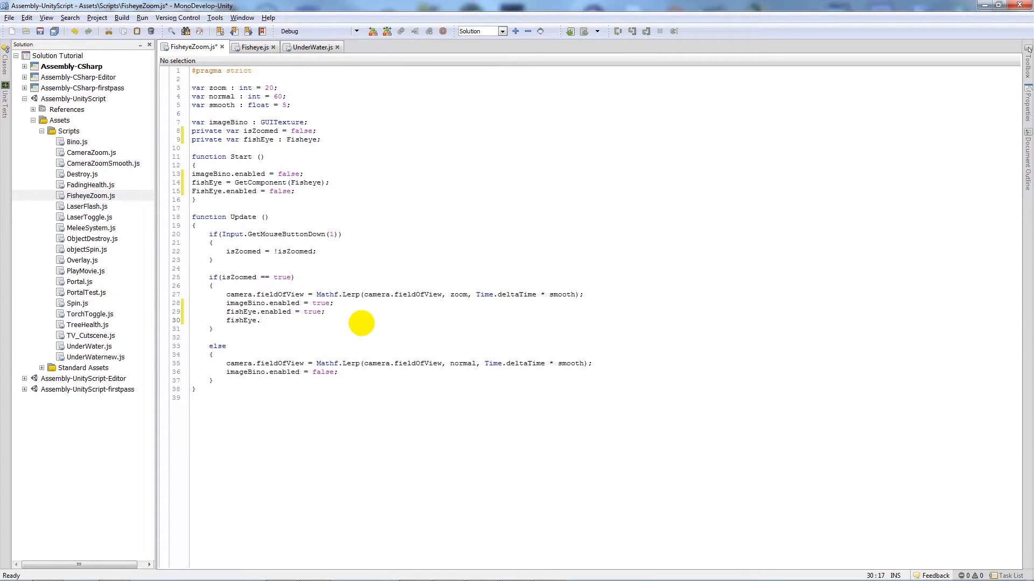
pyautogui.write('strength')
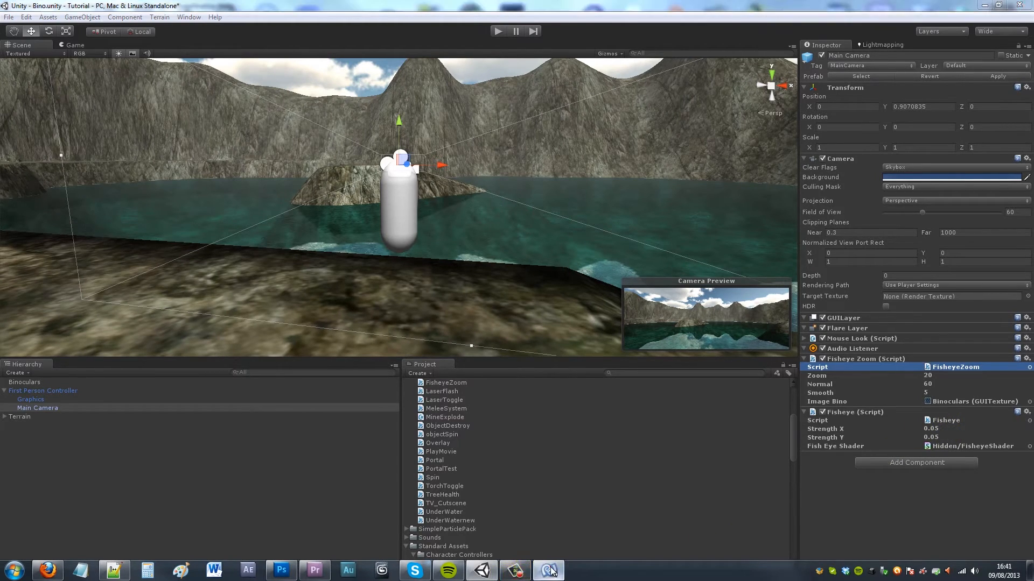
# Return to Unity and run the scene, hitting the Unknown identifier 'FishEye' error.
pyautogui.click(553, 571)
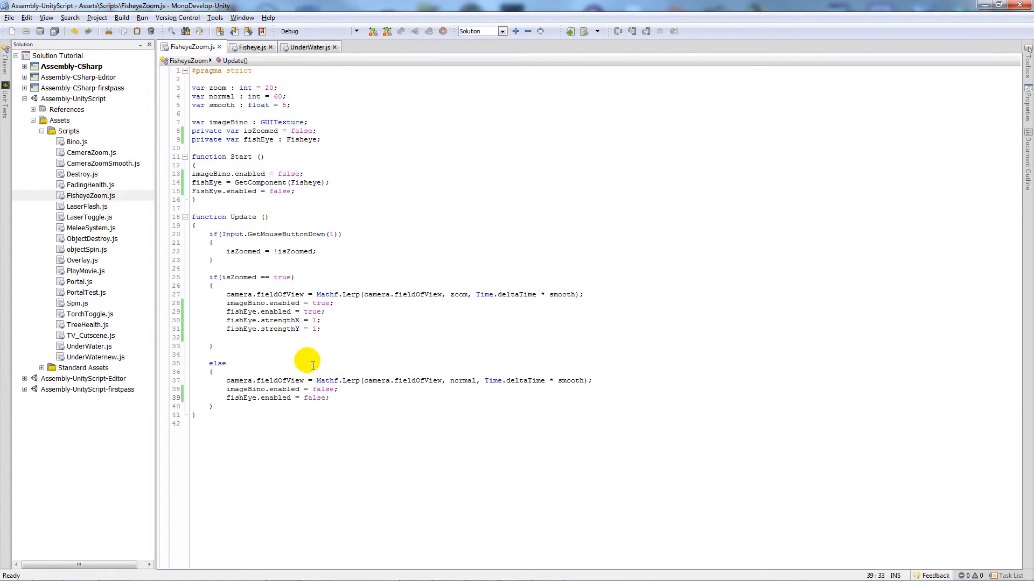
pyautogui.click(495, 570)
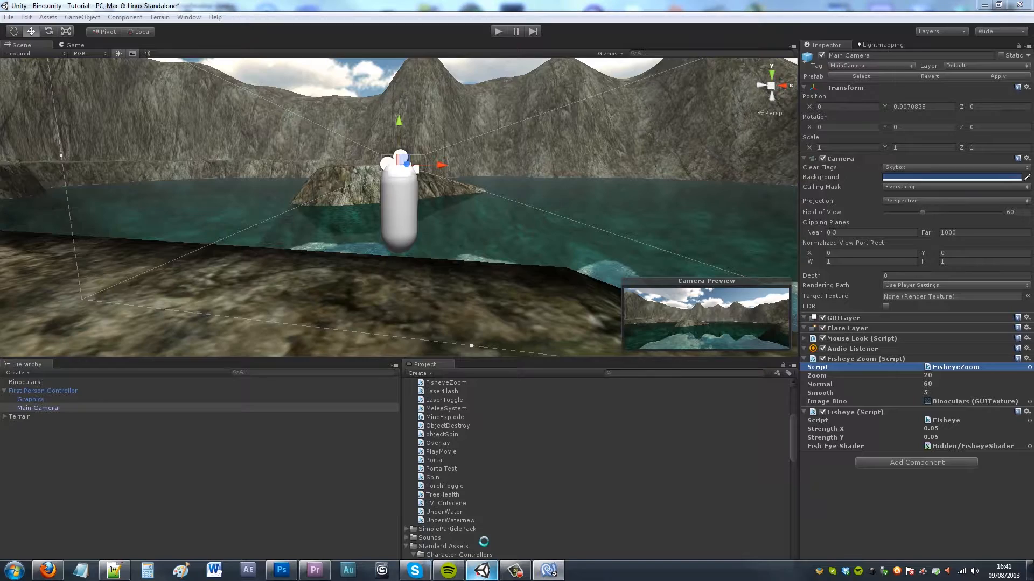
pyautogui.click(498, 30)
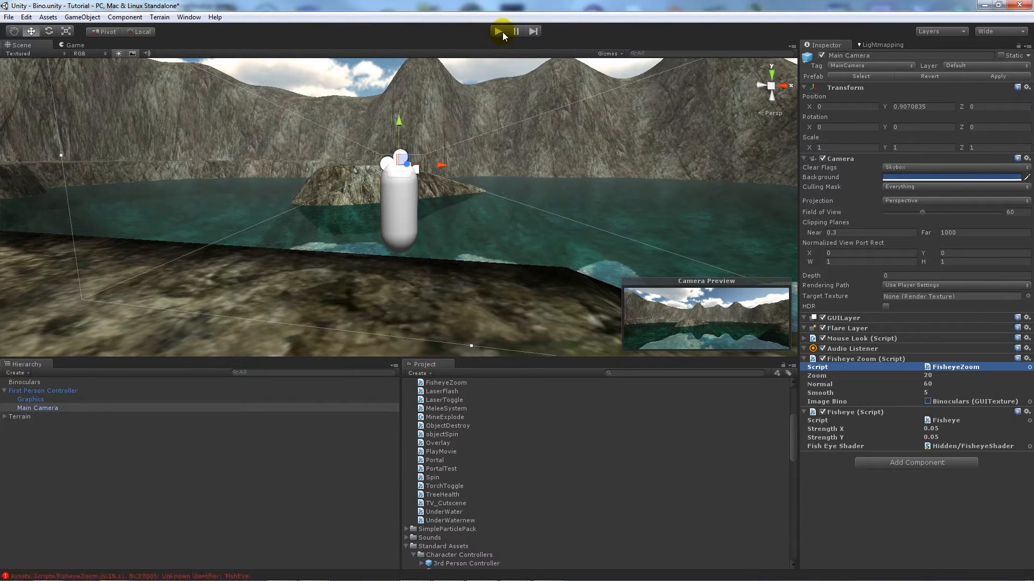
pyautogui.click(500, 31)
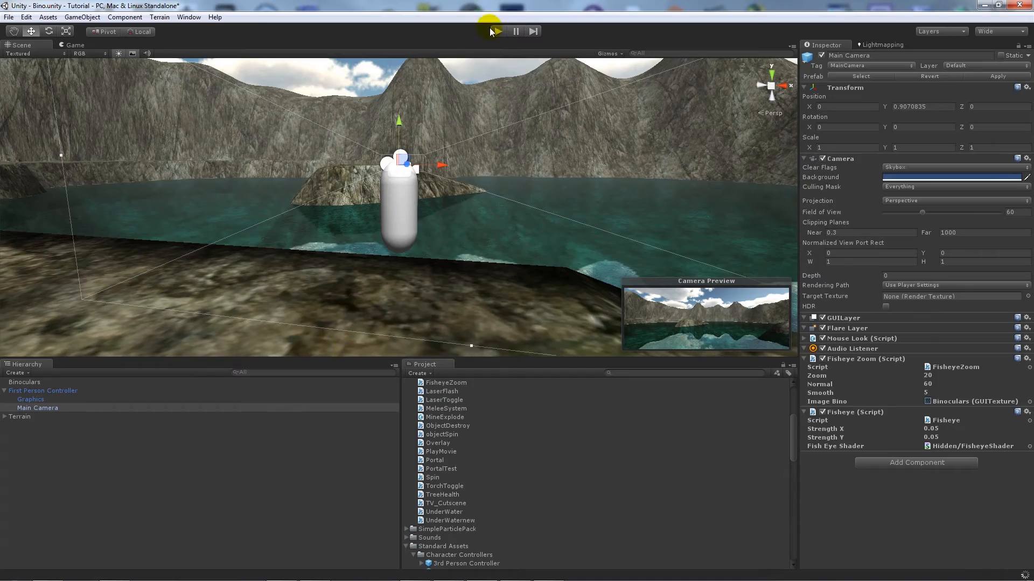
pyautogui.click(497, 30)
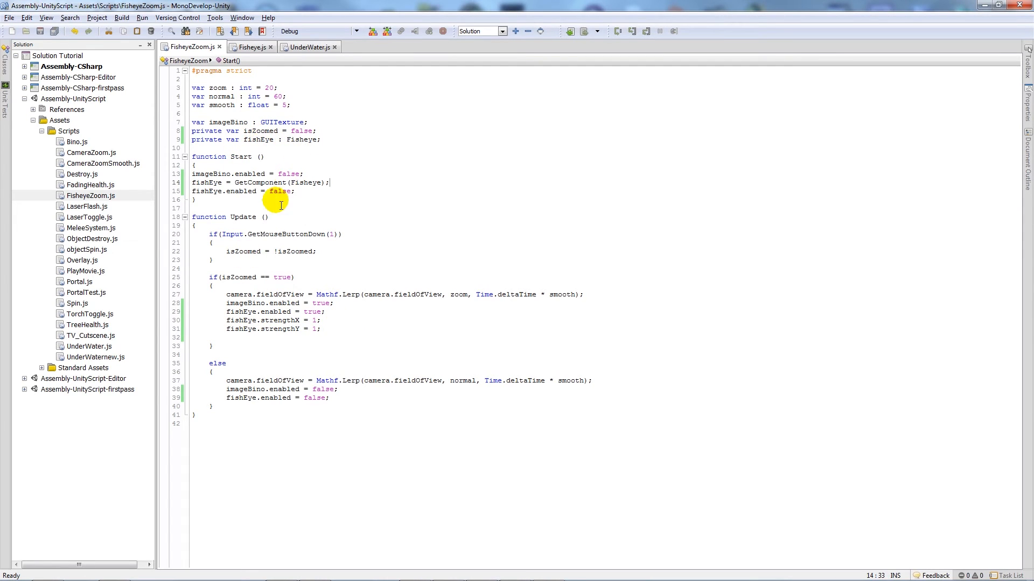
pyautogui.moveTo(954, 13)
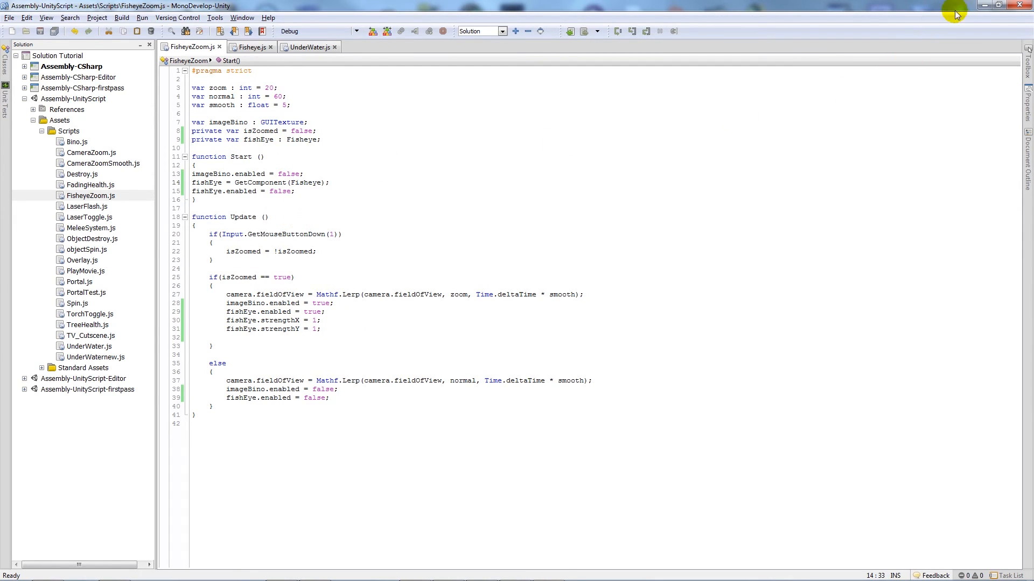